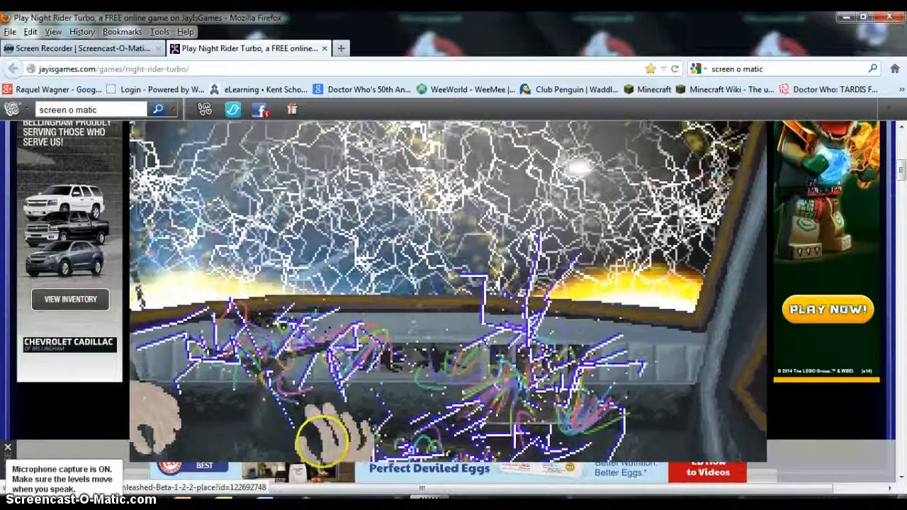
{"action": "scroll", "scroll_direction": "down", "scroll_amount": 3}
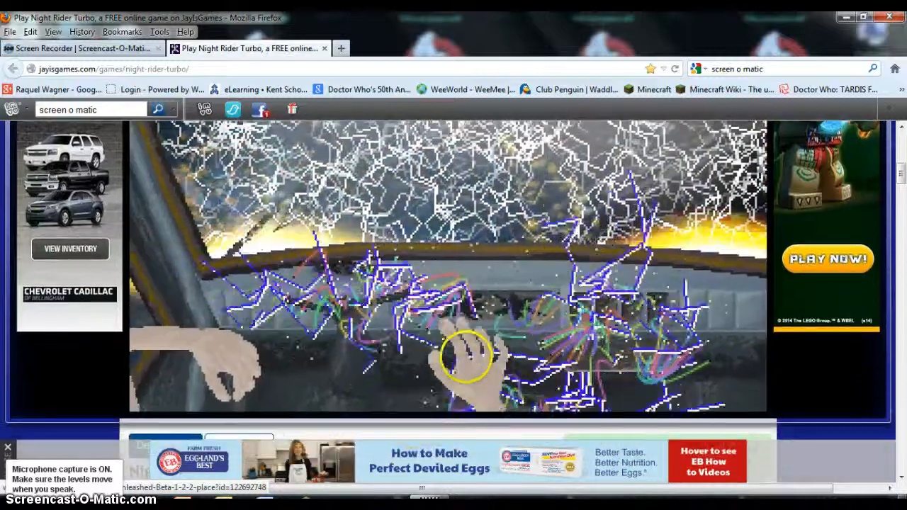